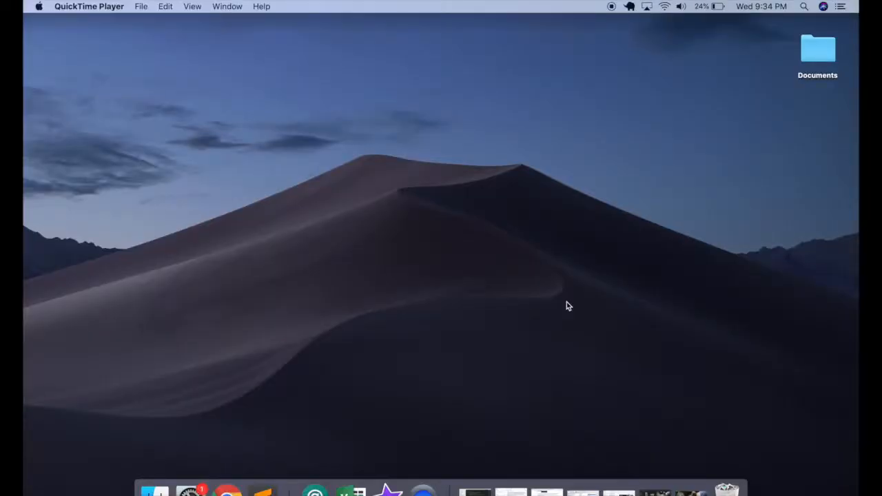
{"action": "mouse_move", "coordinate": [782, 30]}
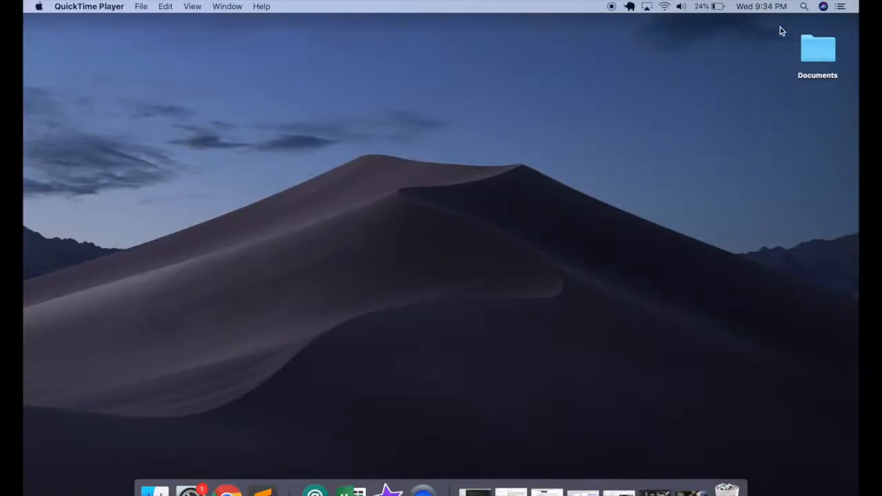
Step: Search Spotlight for "photo Booth" so the Photo Booth app is the top hit
{"action": "type", "text": "photo Booth"}
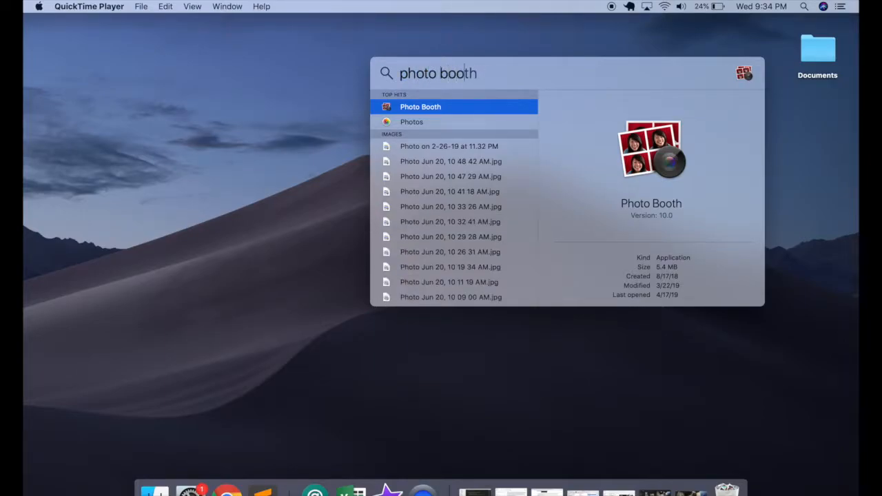
Step: Launch Photo Booth, centre its window and select the USB otoscope as the camera source
{"action": "left_click", "coordinate": [420, 108]}
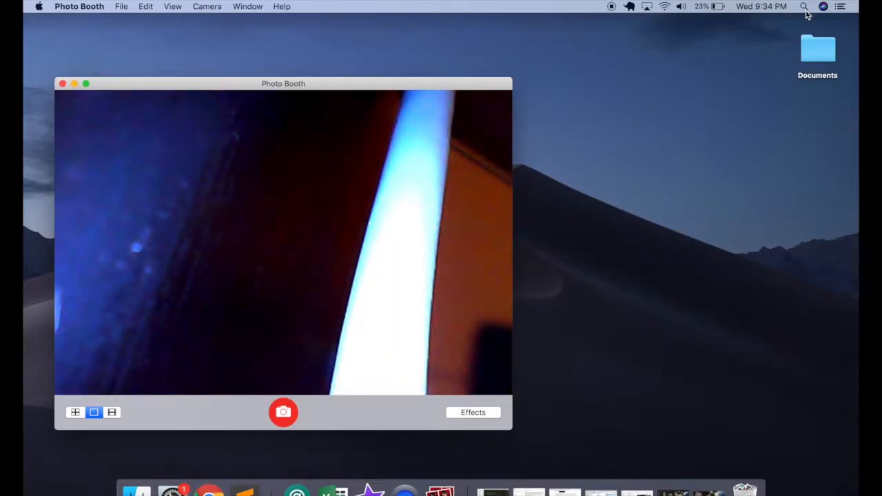
{"action": "left_click_drag", "start_coordinate": [284, 84], "coordinate": [440, 82]}
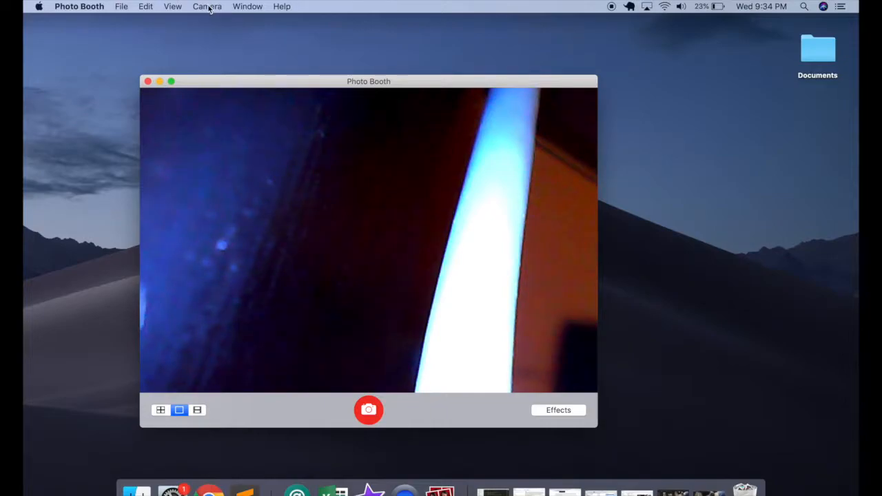
{"action": "left_click", "coordinate": [206, 6]}
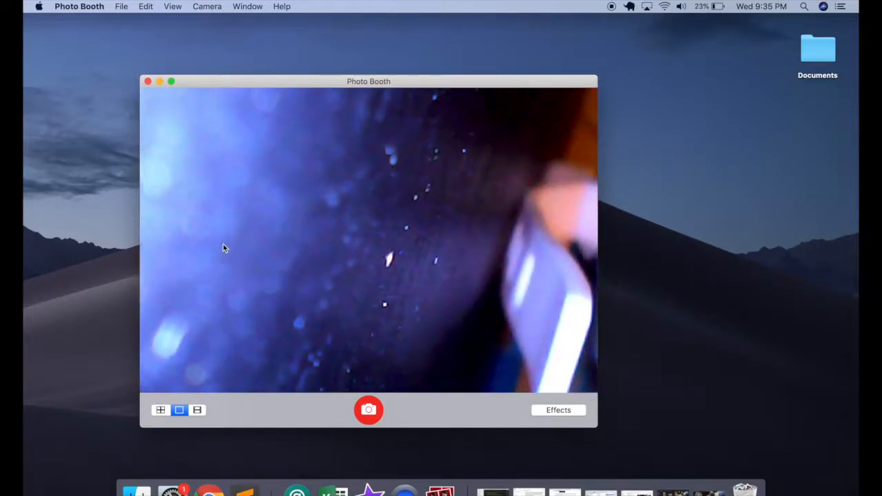
Step: Switch Photo Booth to movie-clip mode and start recording the otoscope feed
{"action": "left_click", "coordinate": [198, 410]}
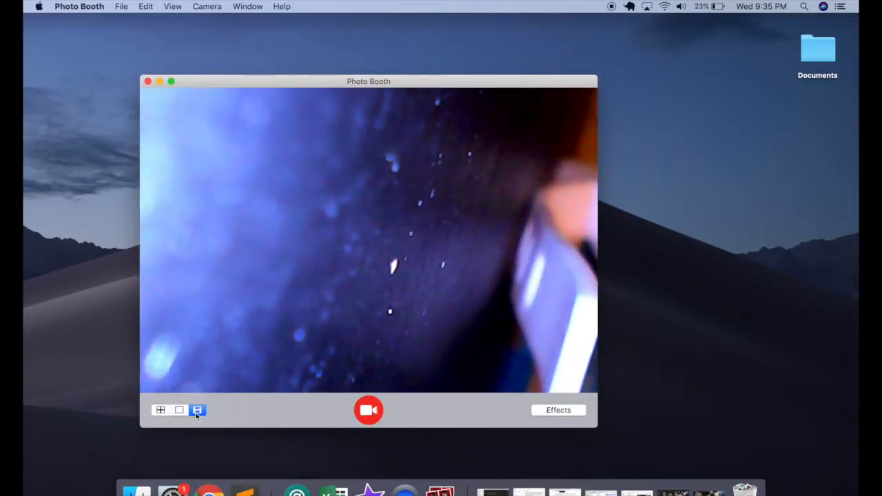
{"action": "left_click", "coordinate": [179, 410]}
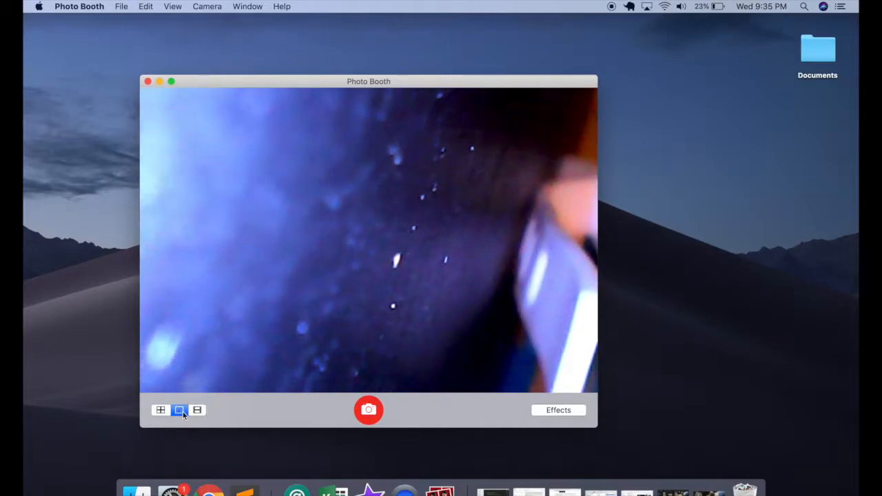
{"action": "left_click", "coordinate": [198, 410]}
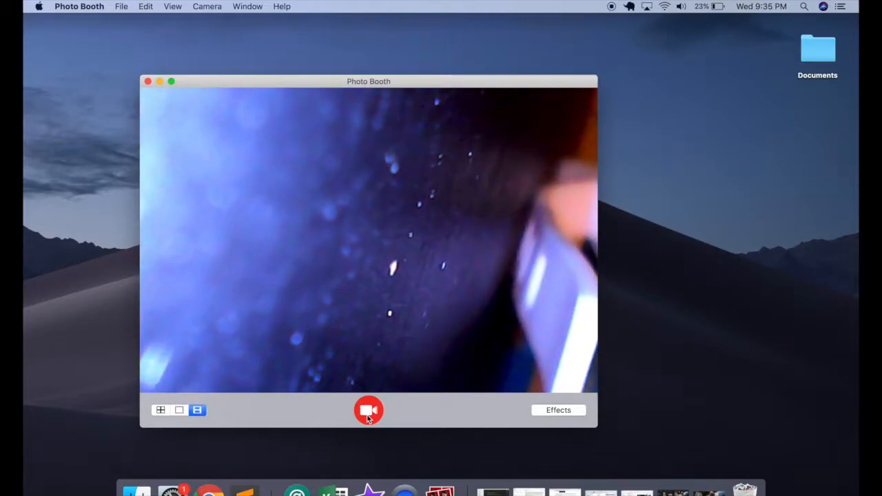
{"action": "left_click", "coordinate": [367, 411]}
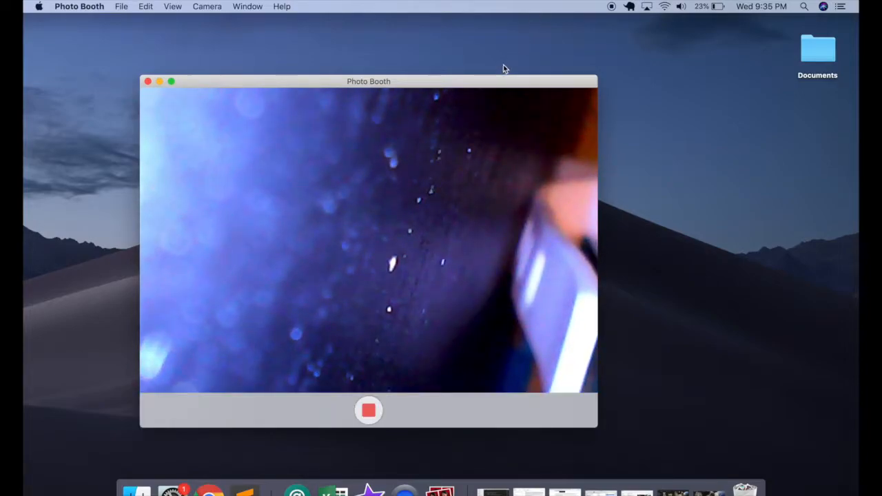
Step: Record the ear for about 25 seconds, then stop so the clip saves to the thumbnail strip
{"action": "left_click", "coordinate": [368, 410]}
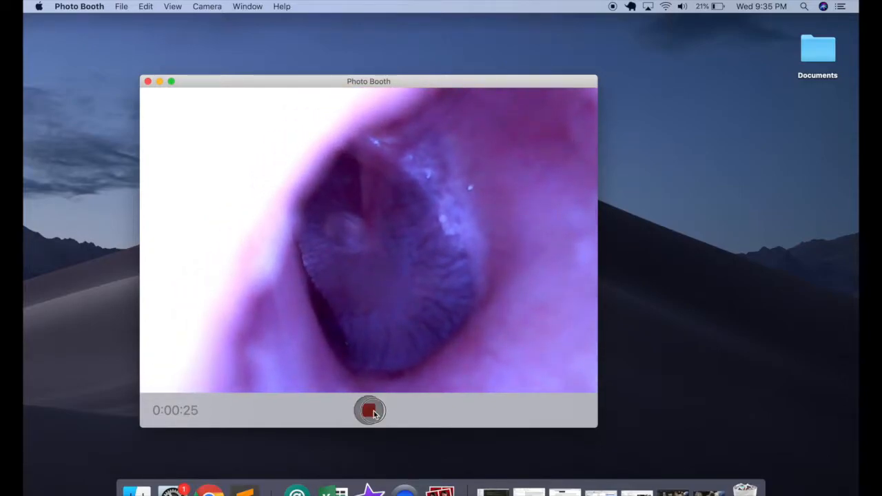
{"action": "left_click", "coordinate": [369, 411]}
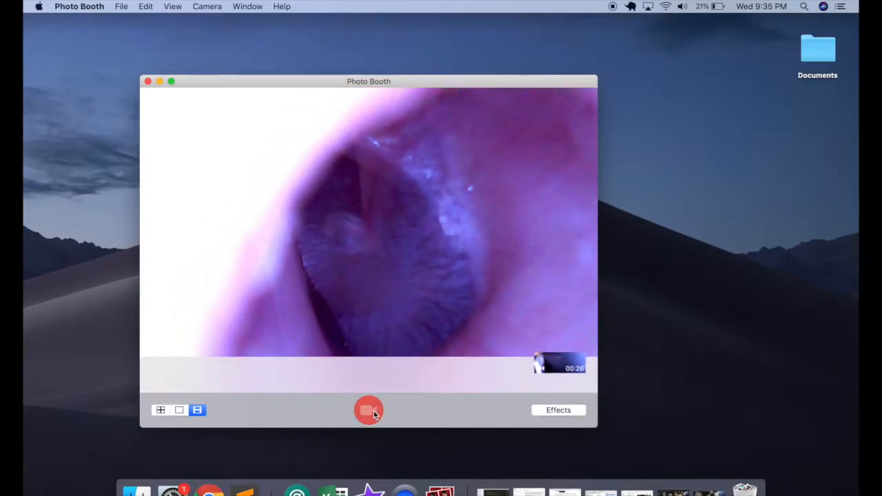